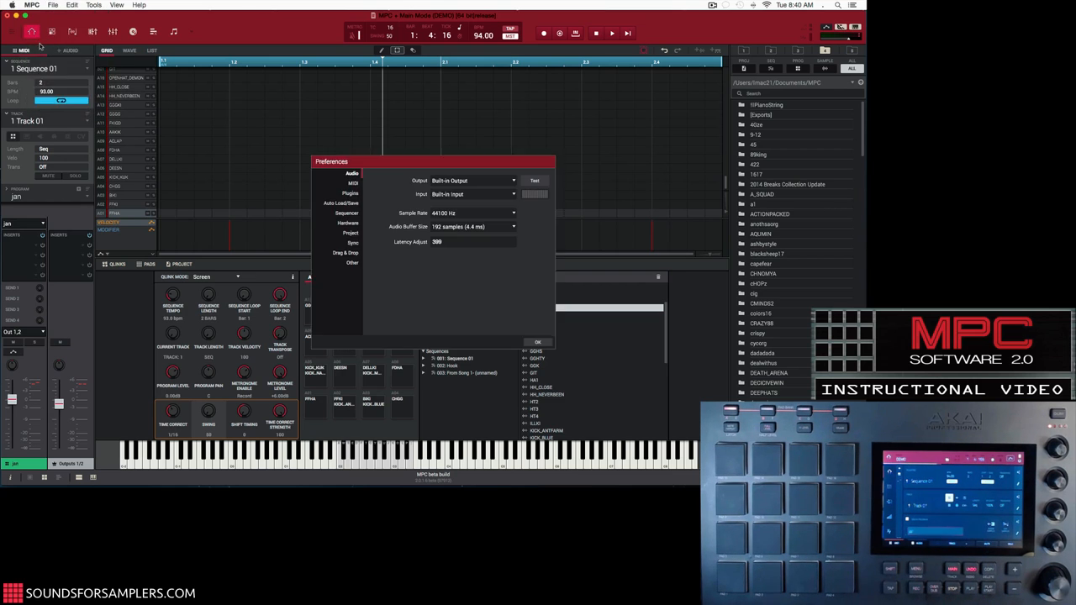
- Enable 'QLink Swing Applied On Release' on the Sequencer preferences page and confirm with OK
{"action": "left_click", "coordinate": [346, 212]}
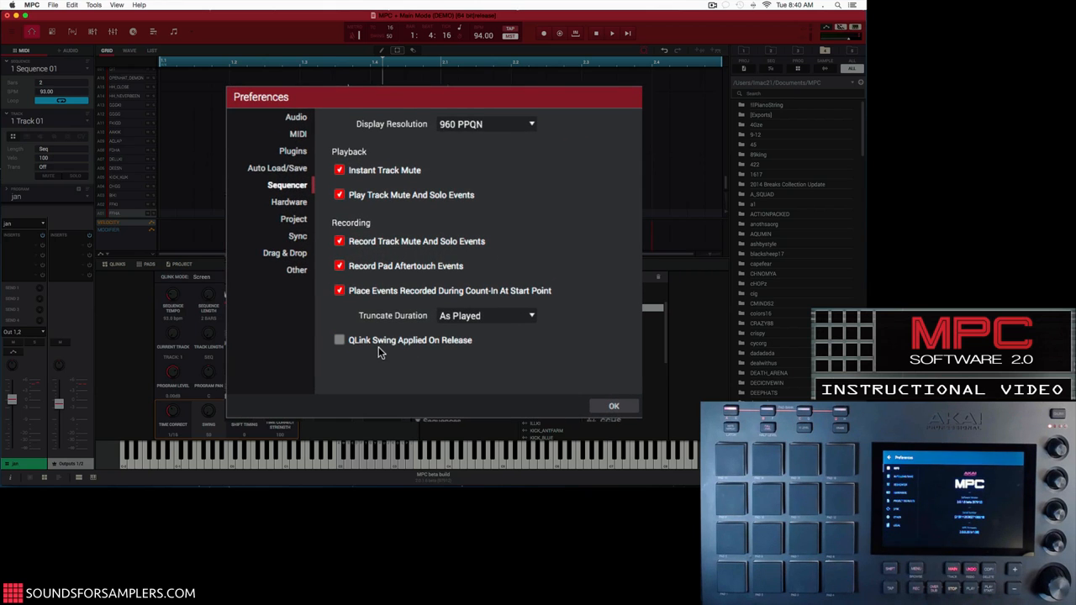
{"action": "mouse_move", "coordinate": [412, 351]}
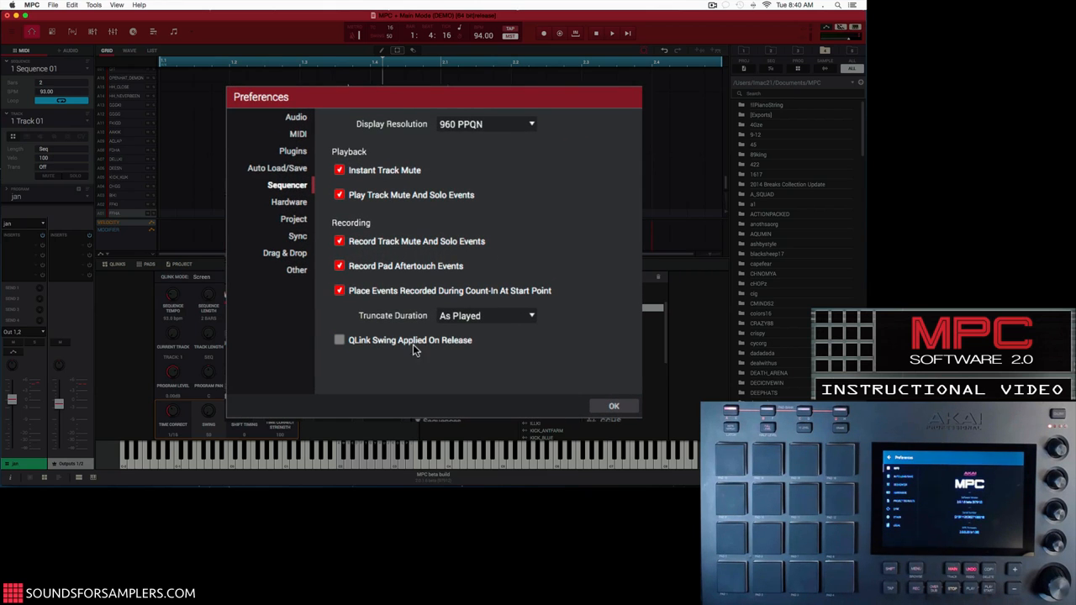
{"action": "left_click", "coordinate": [339, 338]}
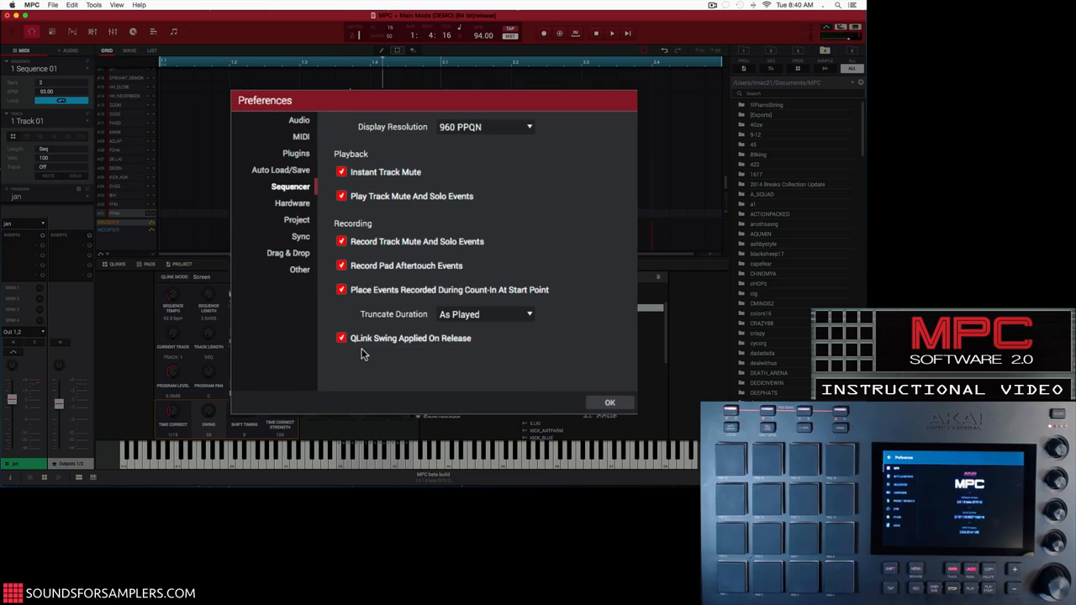
{"action": "left_click", "coordinate": [609, 402]}
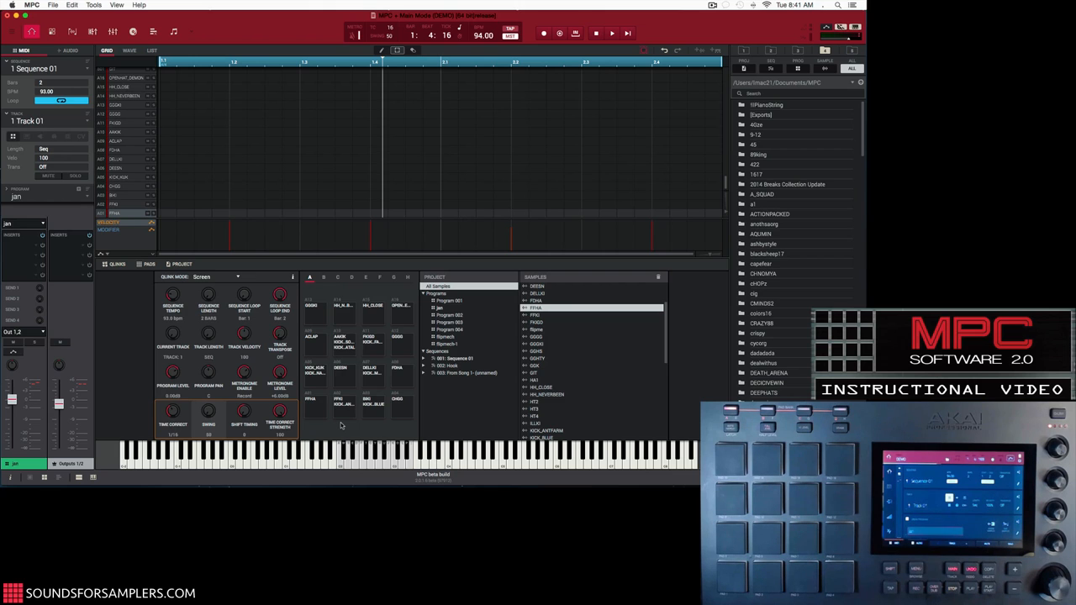
- Overdub-record snare hits over the looping kick pattern in Sequence 01
{"action": "left_click", "coordinate": [612, 33]}
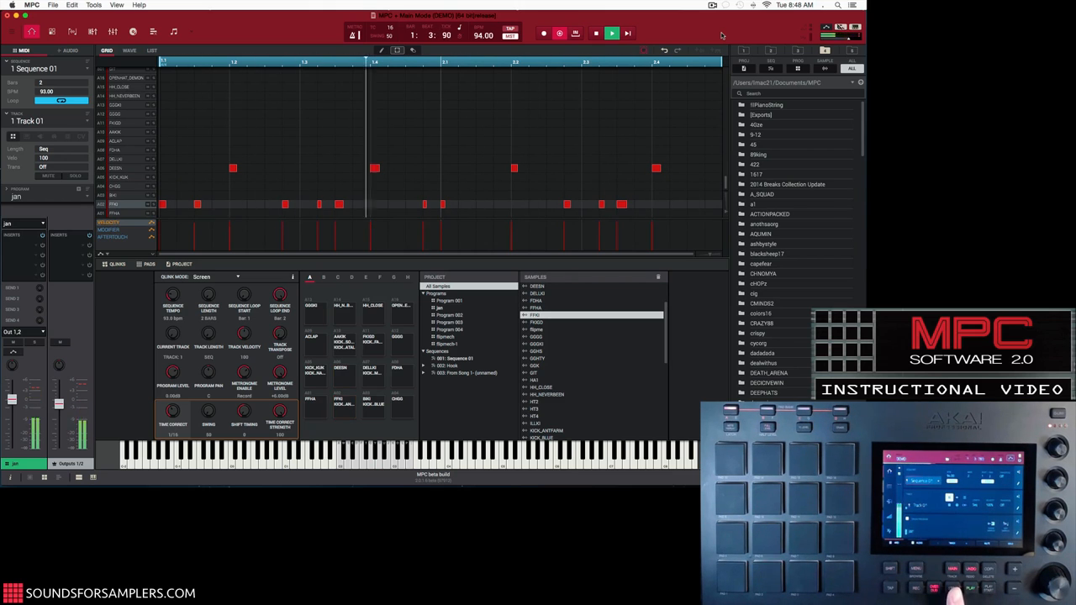
{"action": "left_click", "coordinate": [595, 33]}
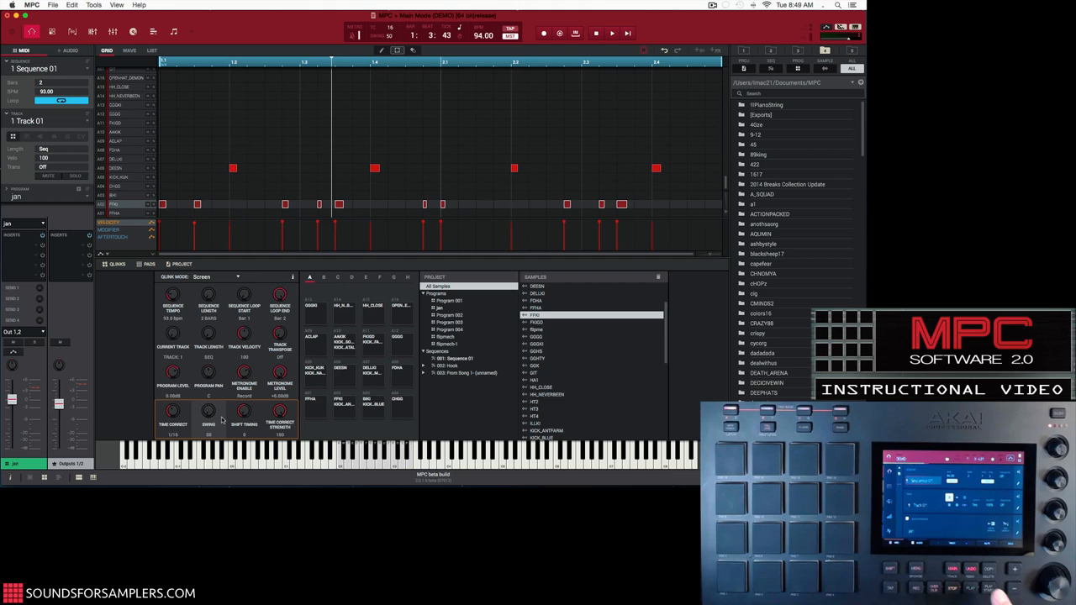
- Show the Q-Link panel in Screen mode with swing at 50 and 1/16 time correction
{"action": "left_click", "coordinate": [612, 33]}
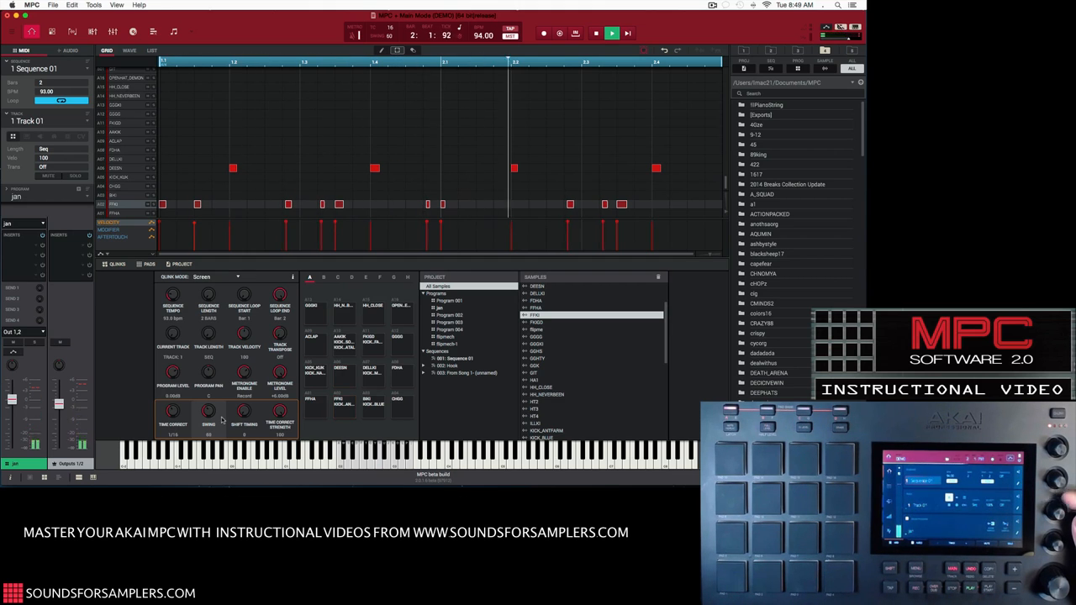
{"action": "left_click", "coordinate": [612, 34]}
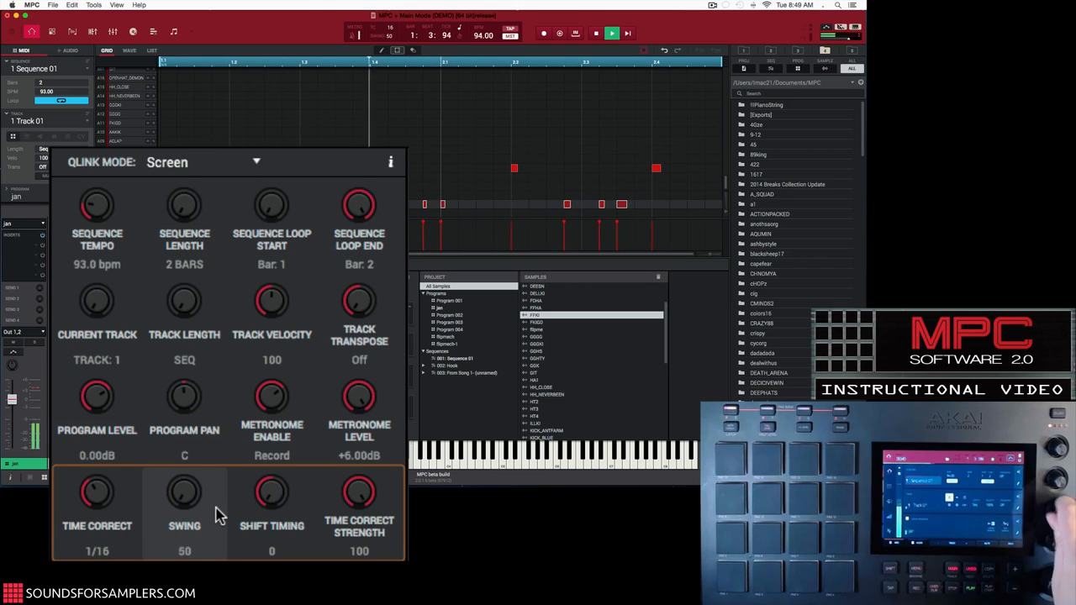
- Raise the Swing Q-Link knob from 50 to 62 and close the Q-Link panel
{"action": "left_click", "coordinate": [611, 34]}
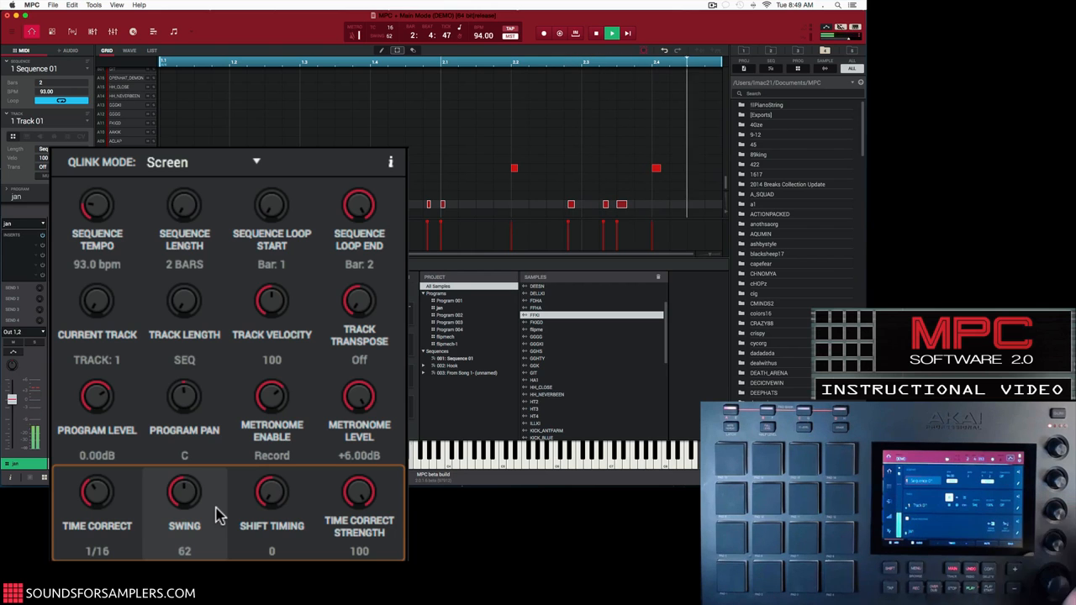
{"action": "left_click", "coordinate": [595, 33]}
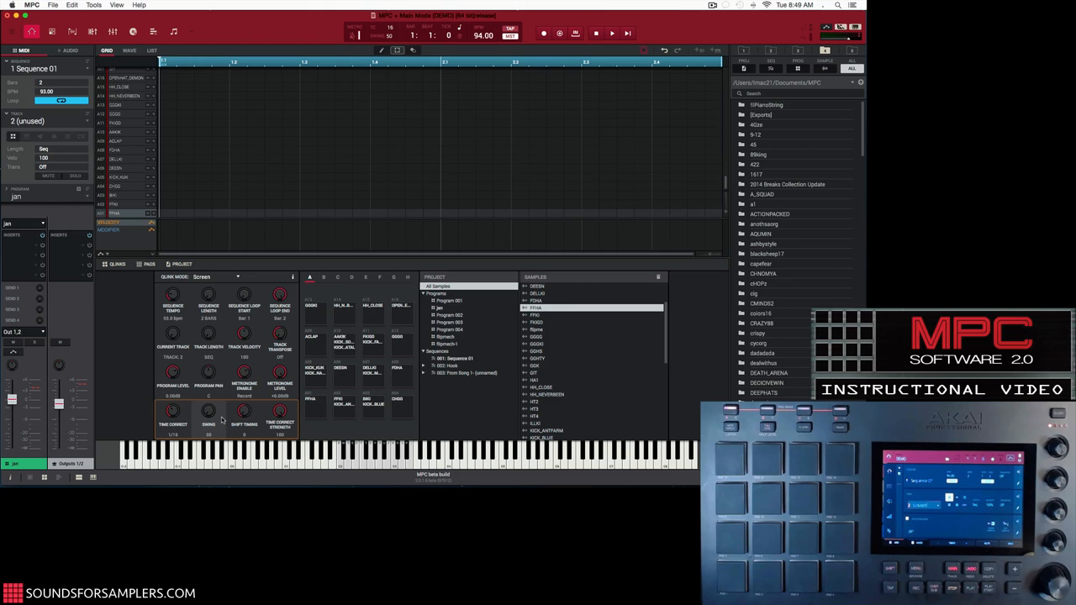
- Record a steady run of repeated pad hits onto Track 02
{"action": "left_click", "coordinate": [612, 34]}
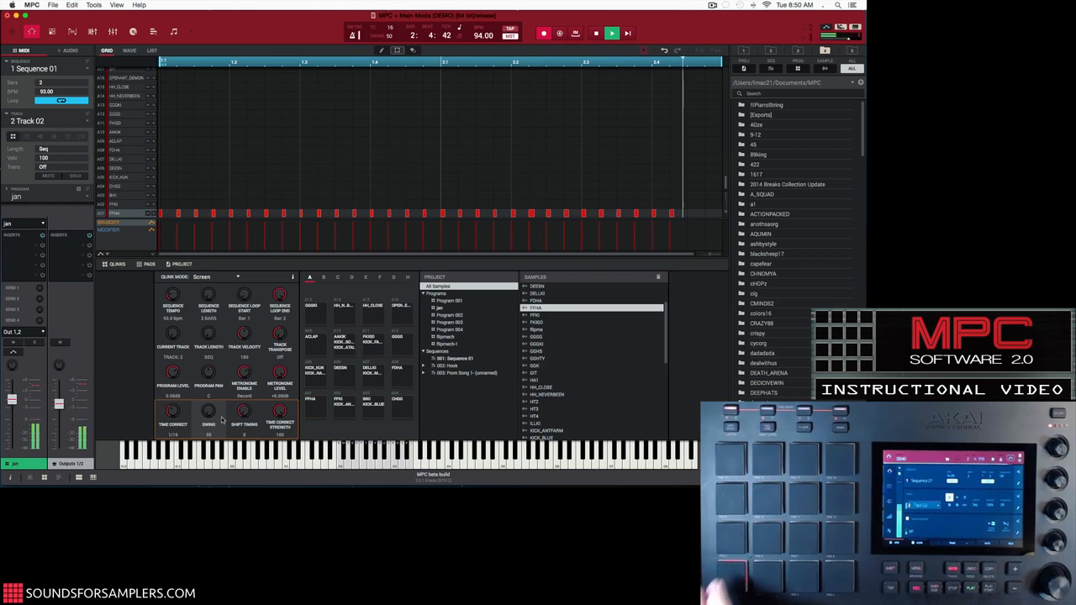
{"action": "left_click", "coordinate": [612, 34]}
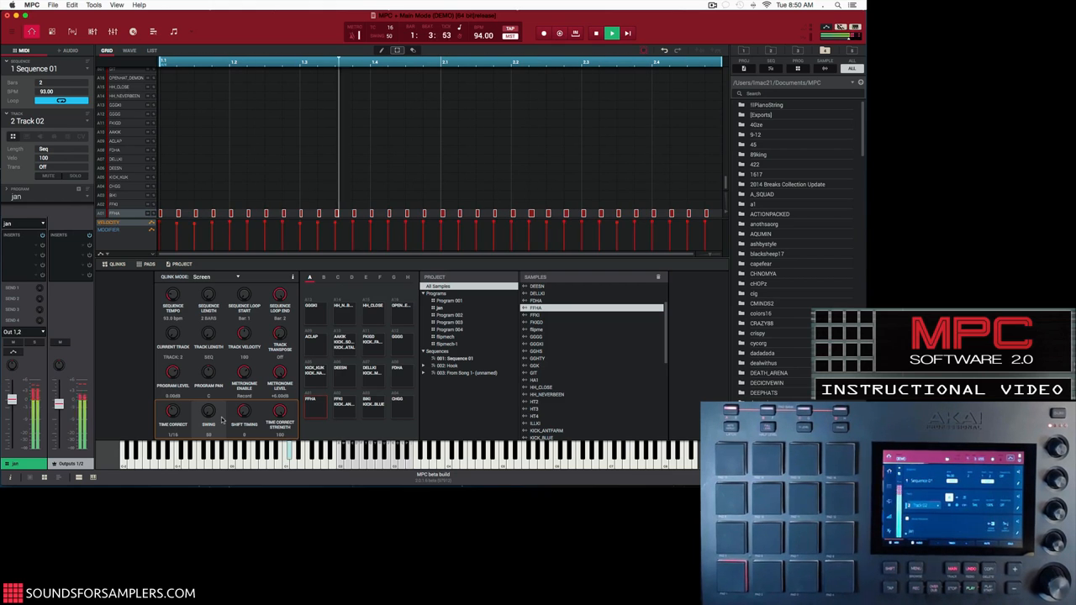